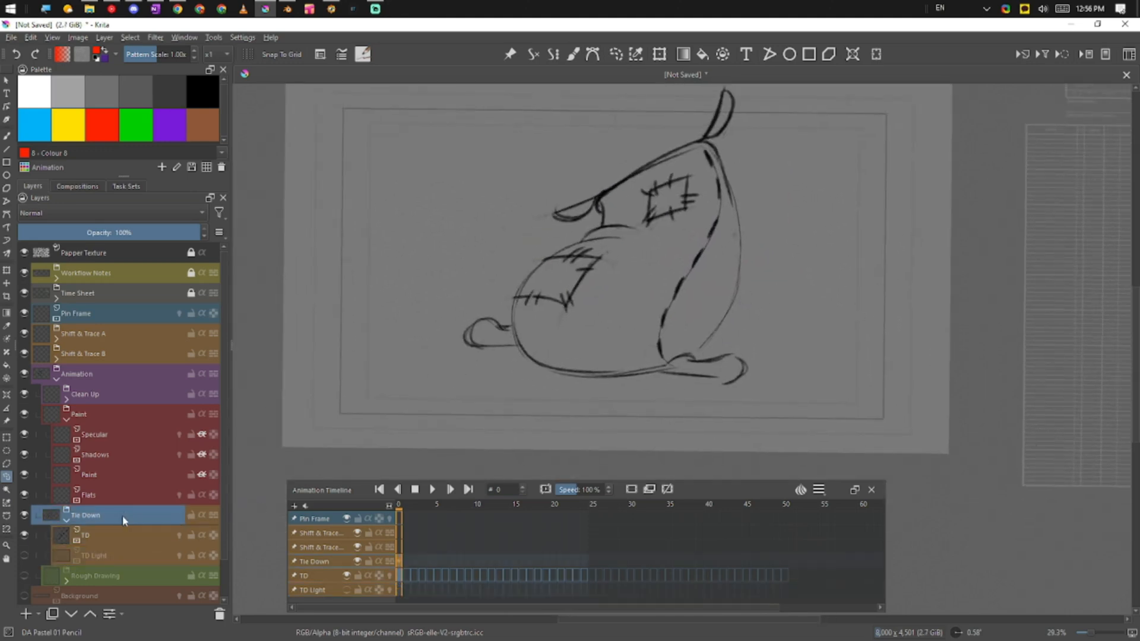
mouse_move(162, 380)
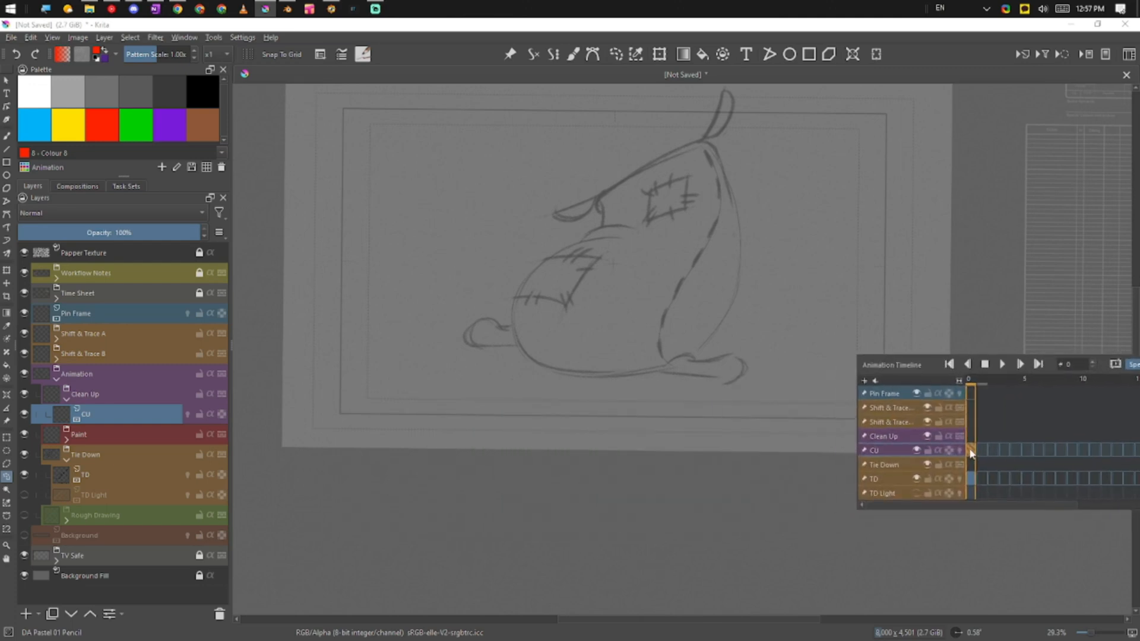
Step: Pick the black Ink-4 Pen Rough brush from the pop-up palette, then undo the test squiggle
right_click(529, 306)
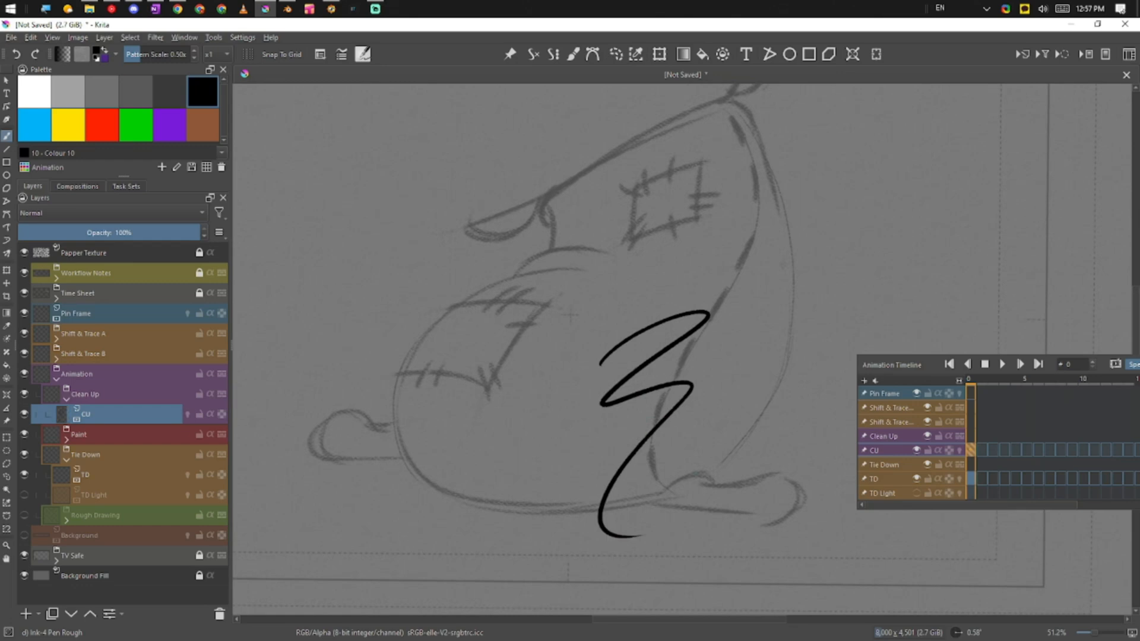
key(ctrl+z)
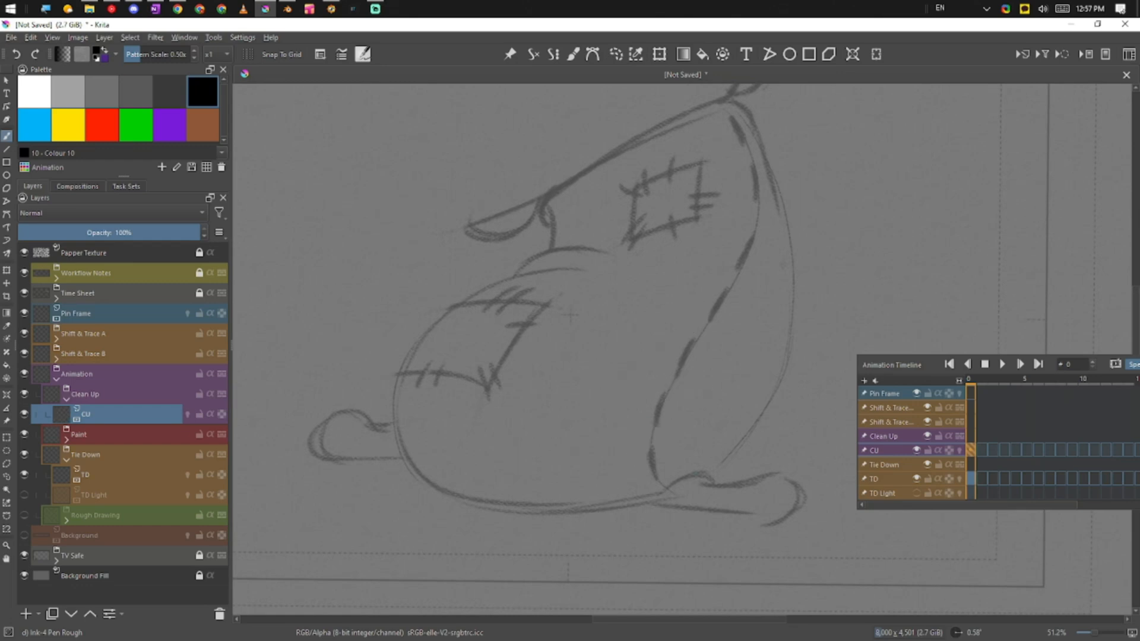
Step: Ink the sack's dashed right edge and upper back outline, tilting the canvas to a comfortable angle
drag(734, 113, 745, 153)
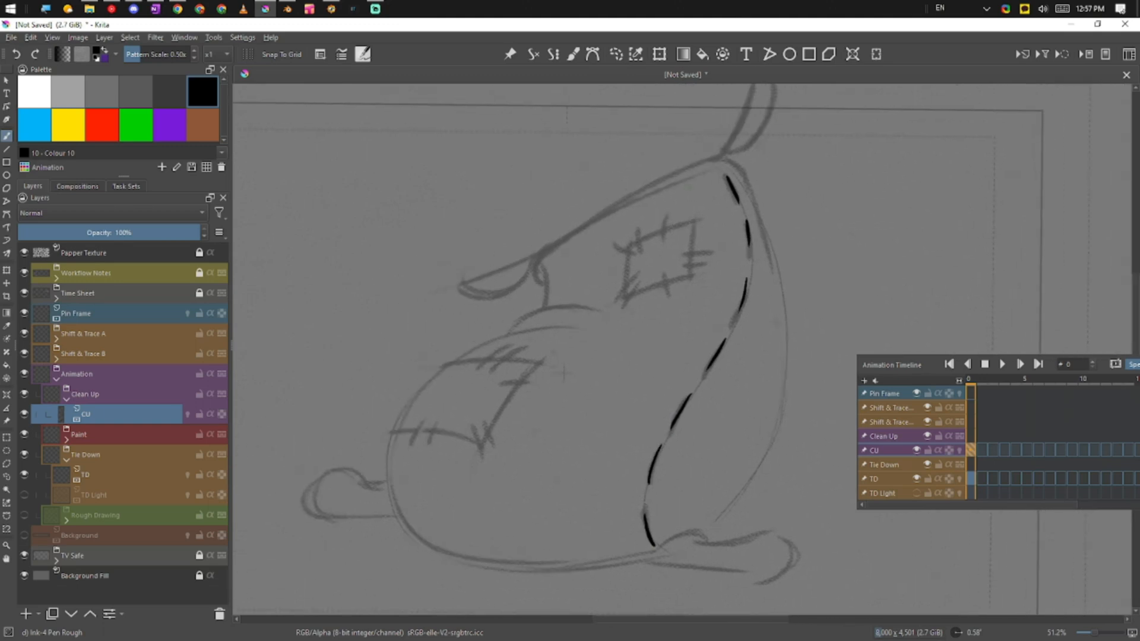
drag(640, 188, 719, 156)
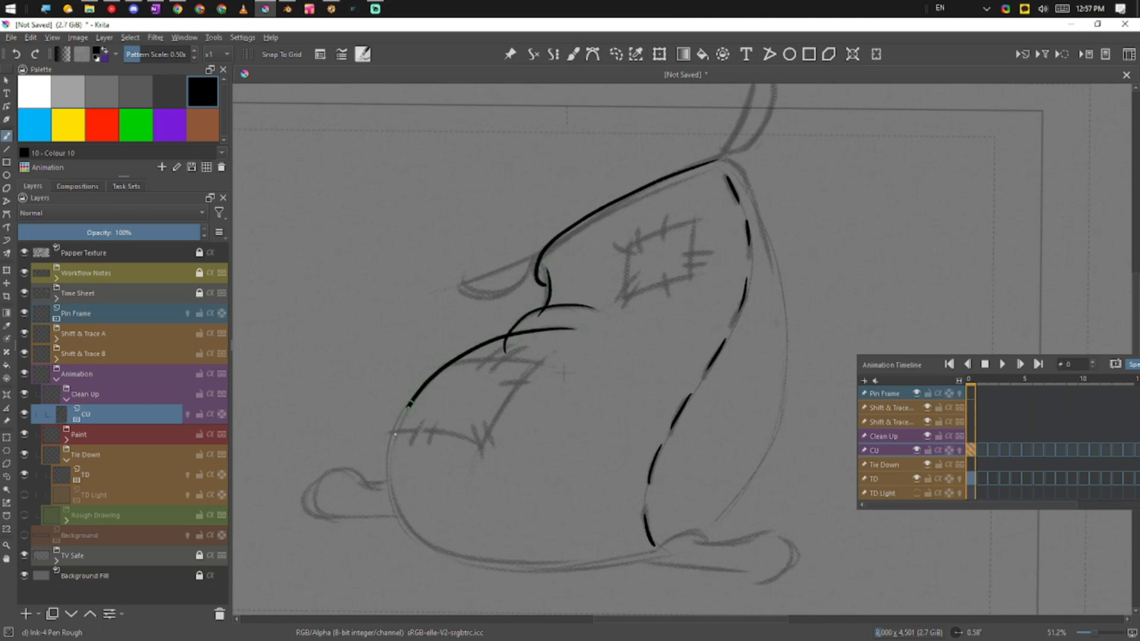
drag(409, 405, 650, 551)
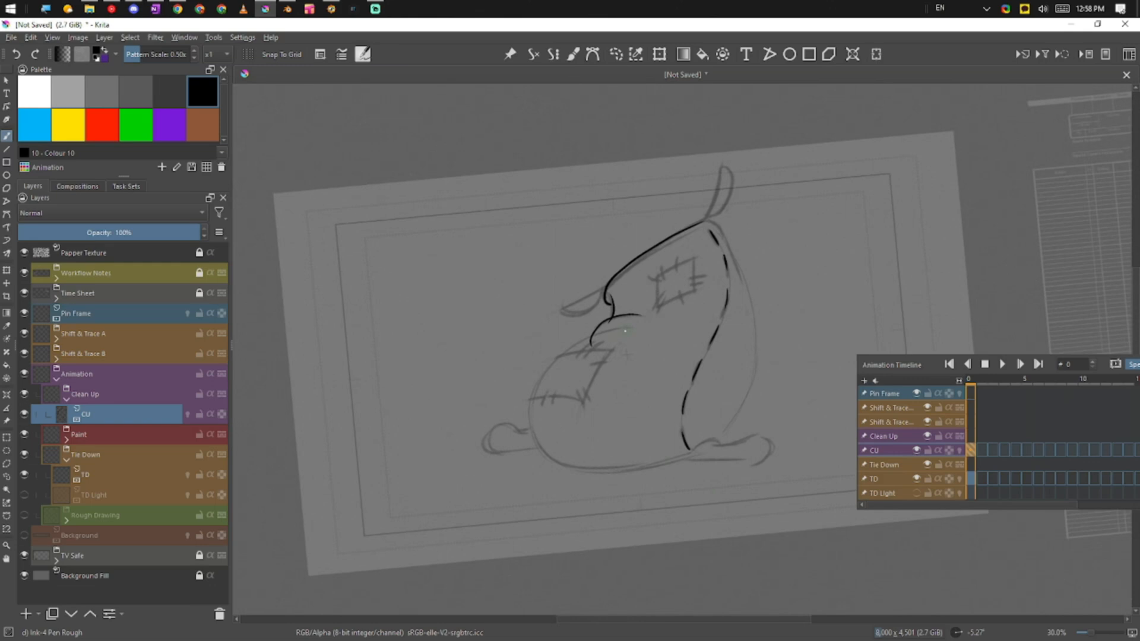
Step: Ink the front bulge, the bottom curve extending right, and lines along the right side
drag(624, 332, 599, 469)
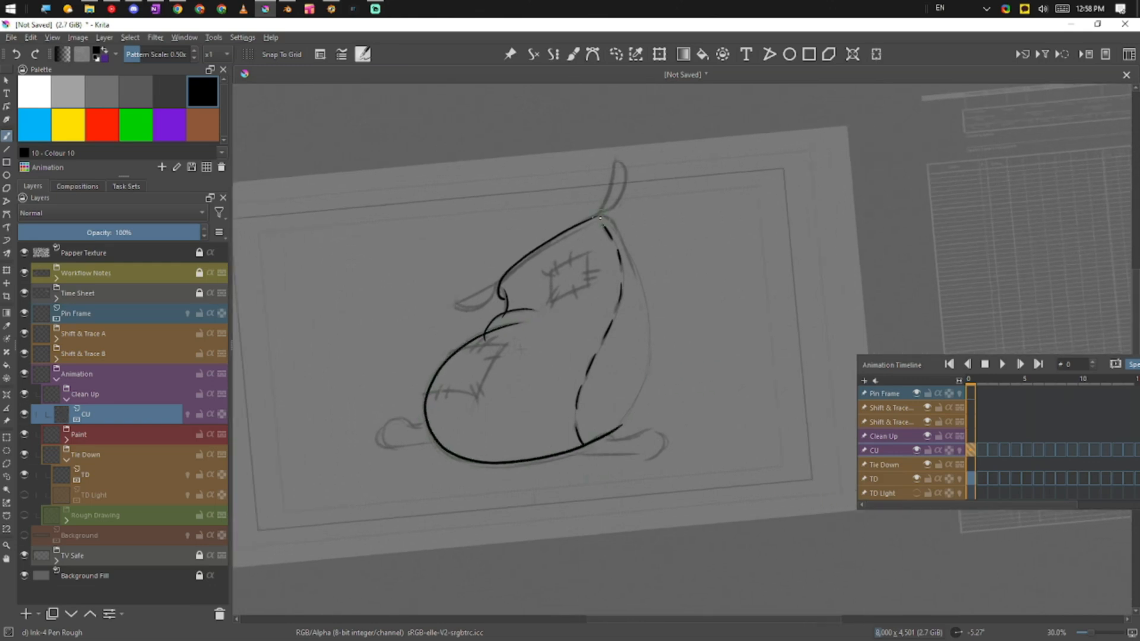
drag(599, 218, 623, 428)
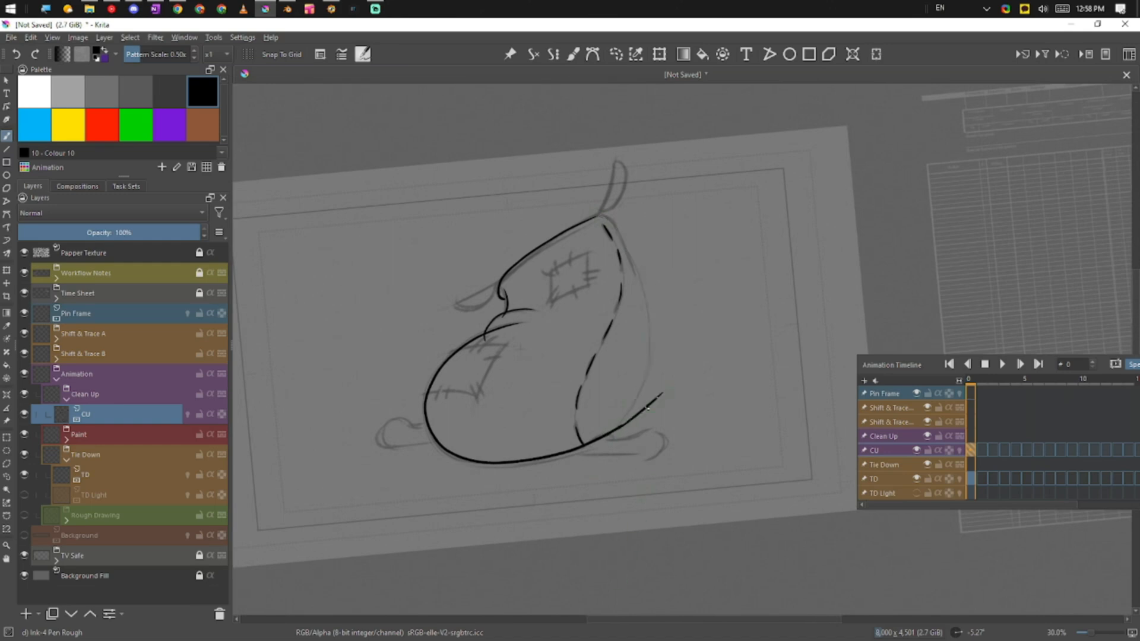
drag(658, 396, 462, 463)
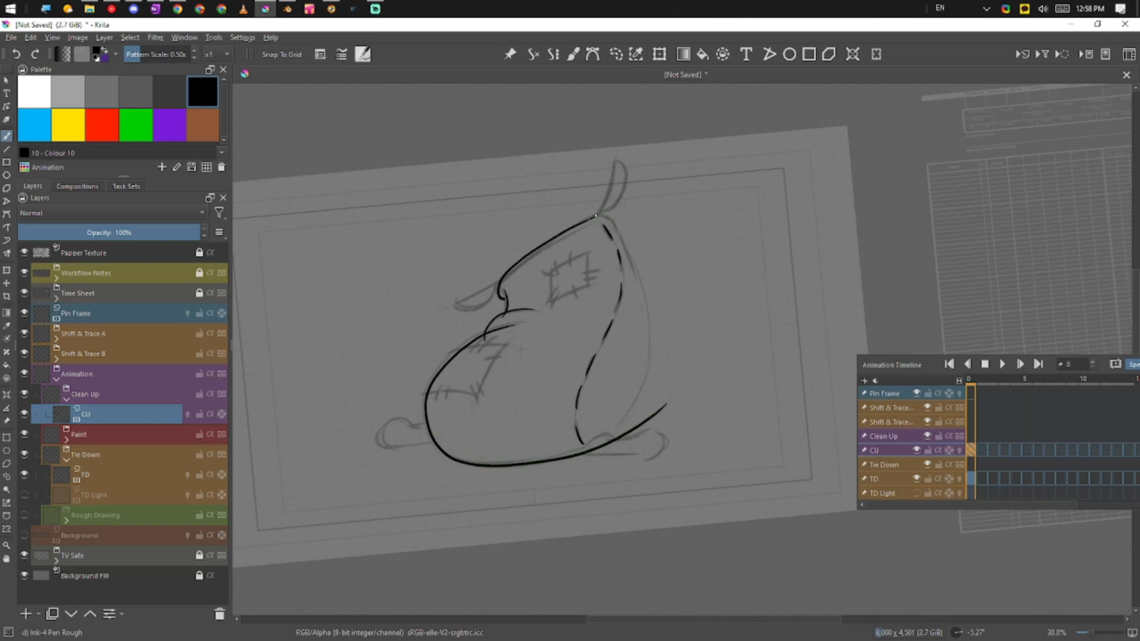
drag(592, 215, 648, 342)
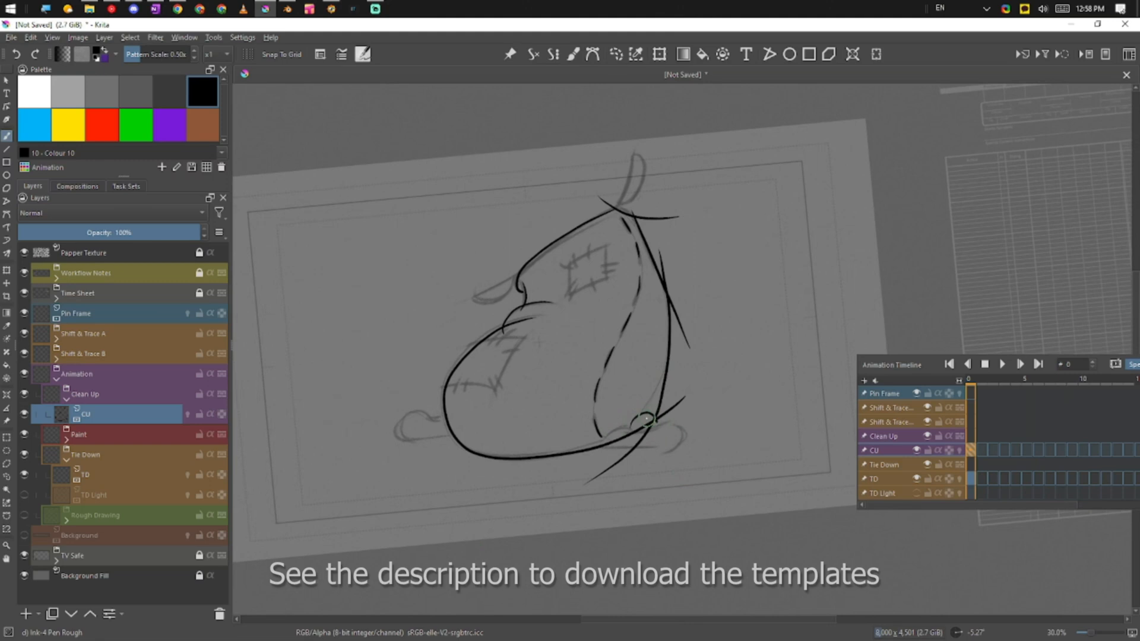
Step: Draw the right foot's loop and the strokes around it
drag(643, 418, 701, 421)
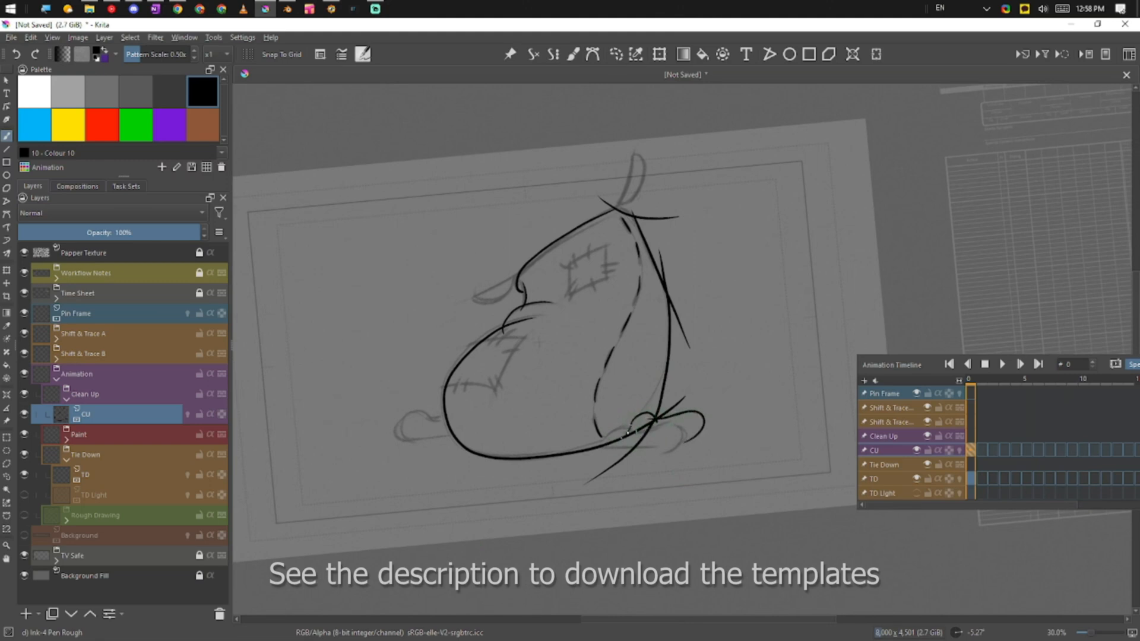
drag(621, 437, 701, 435)
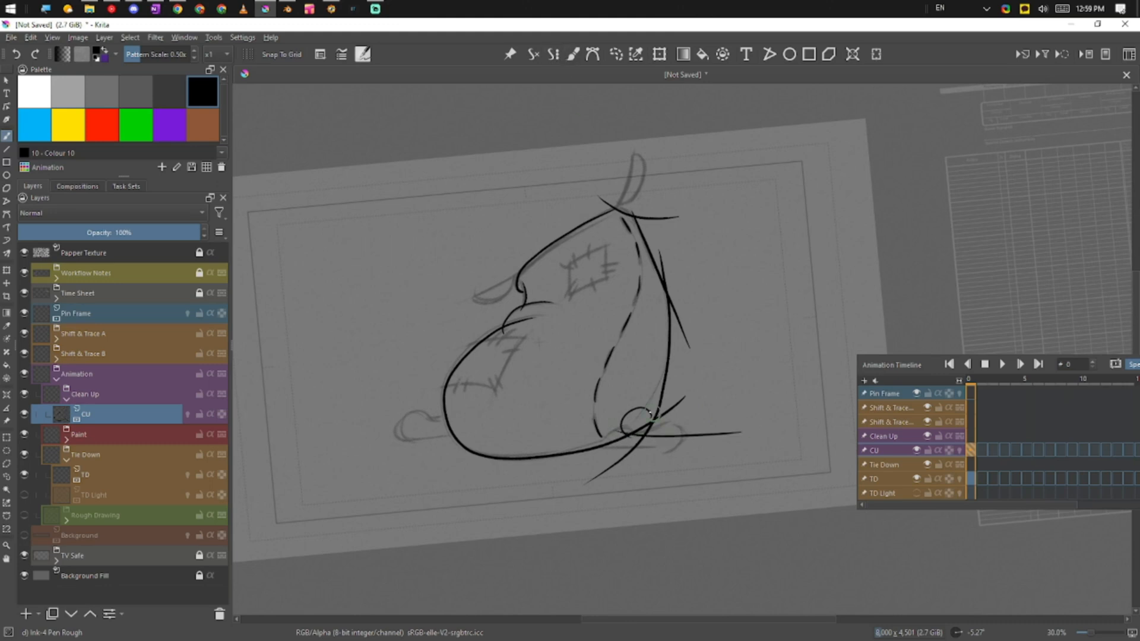
Step: Finish inking the sack outline, patches, stitches and both feet on the CU layer
drag(633, 407, 669, 436)
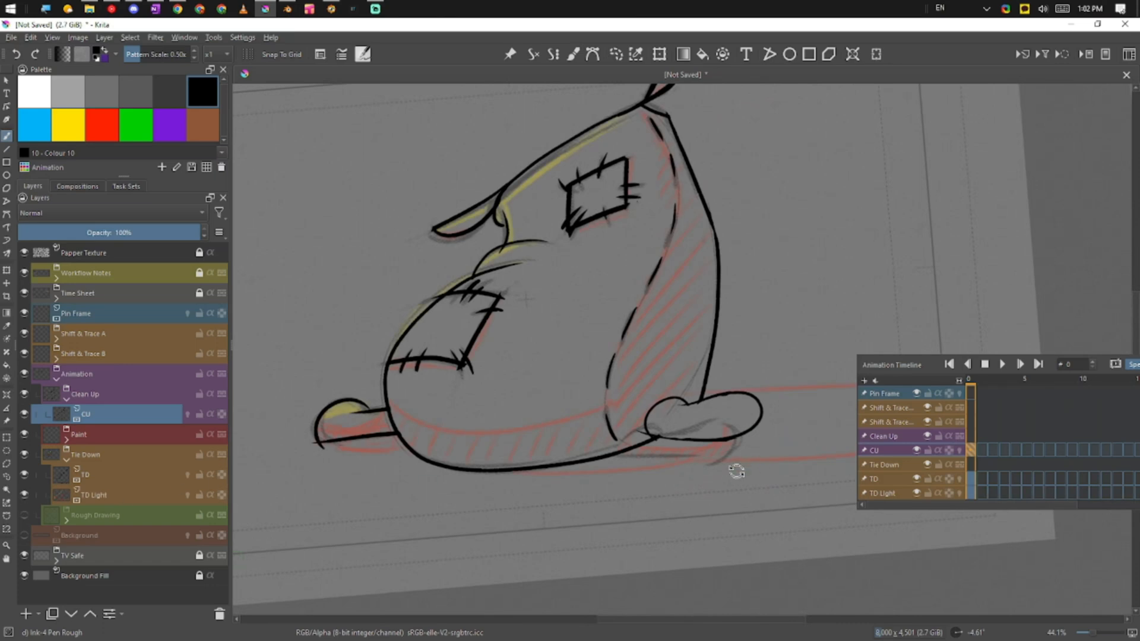
scroll(down, 3)
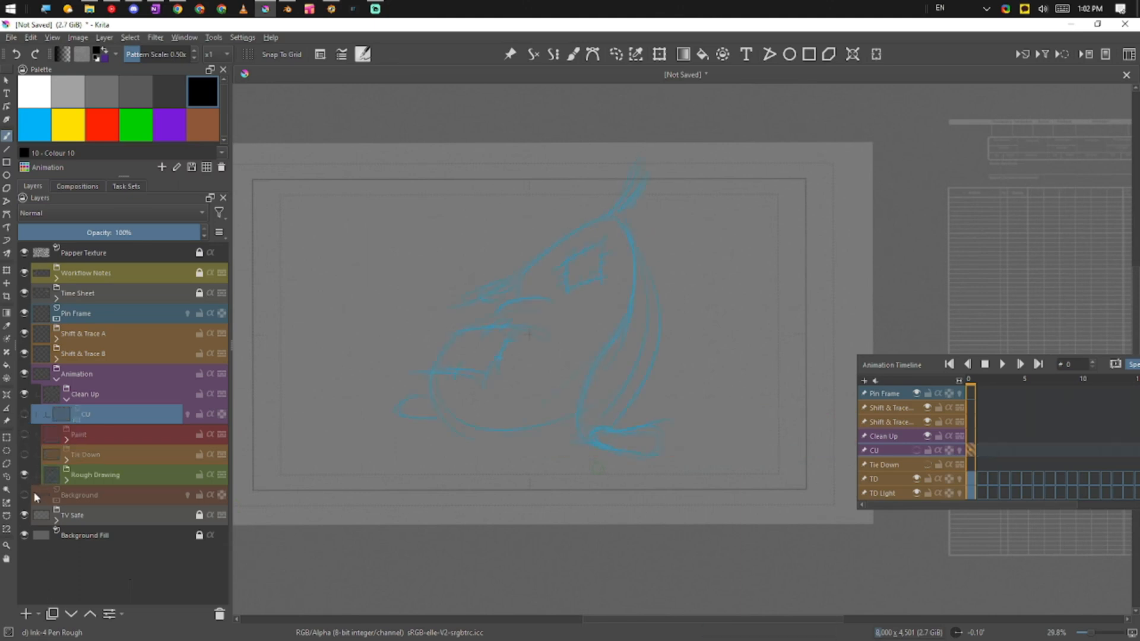
Step: Hide the Rough Drawing layer, then select and expand the Paint group to show its layers
click(24, 477)
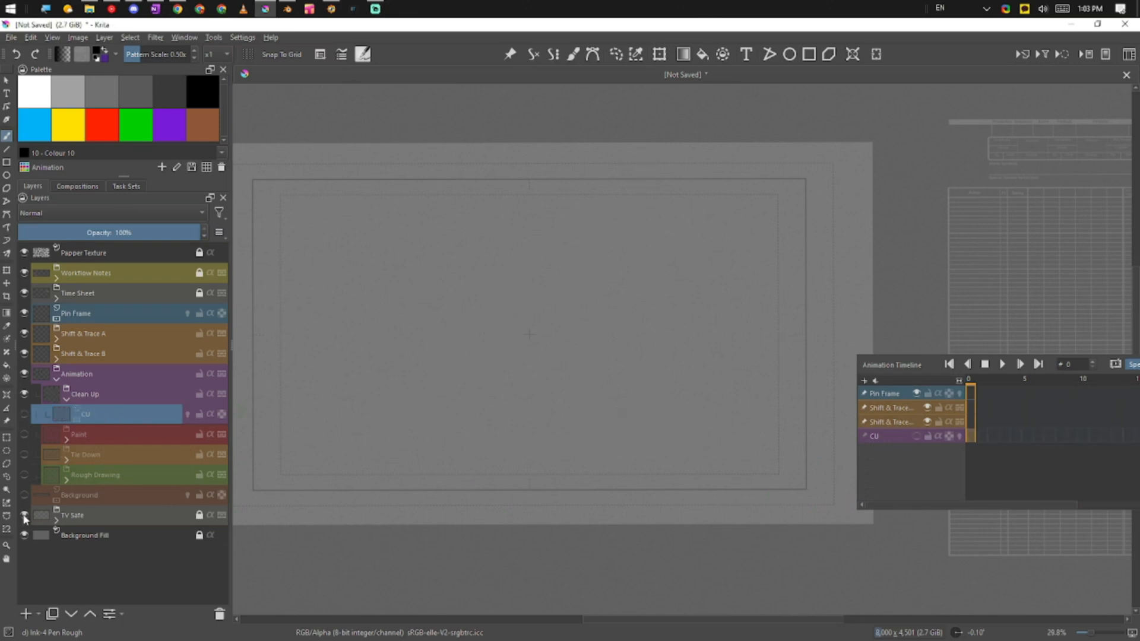
click(79, 434)
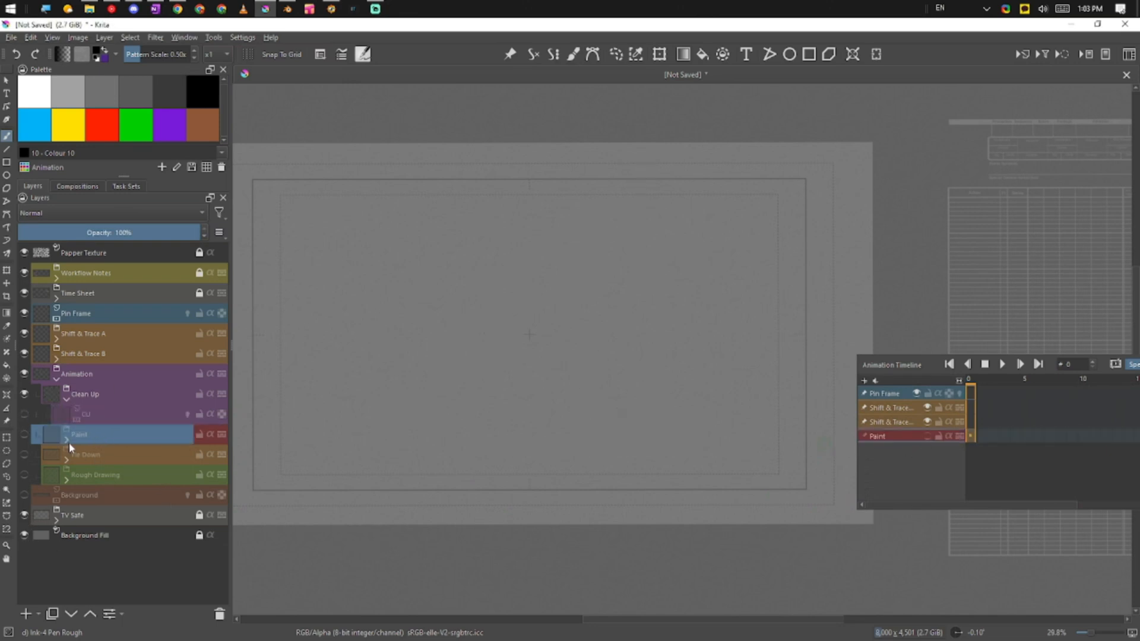
click(65, 444)
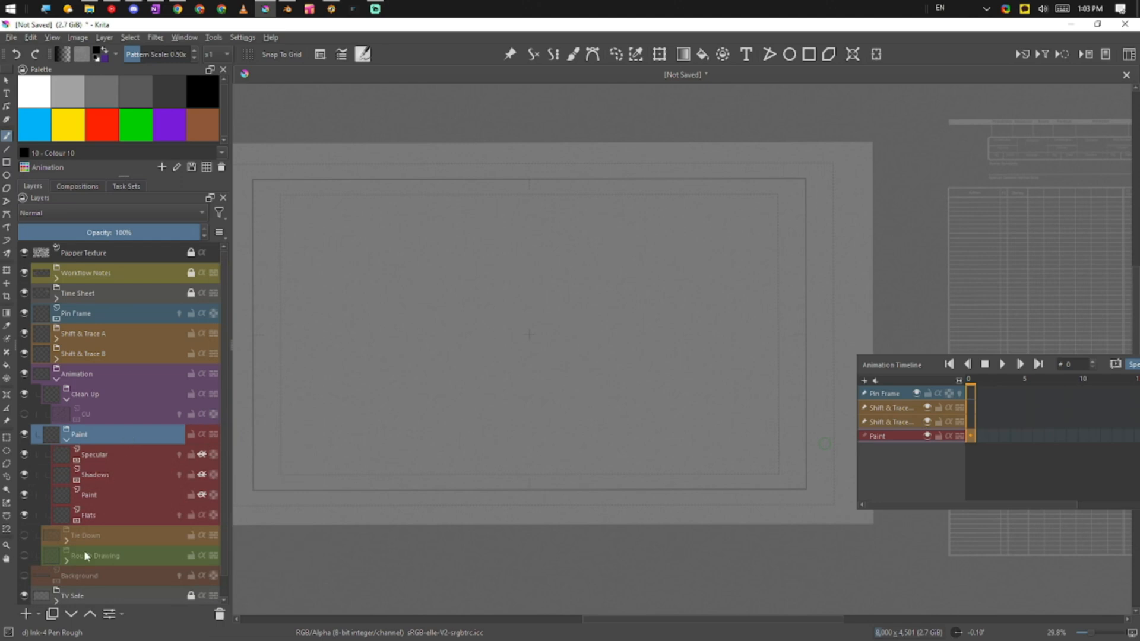